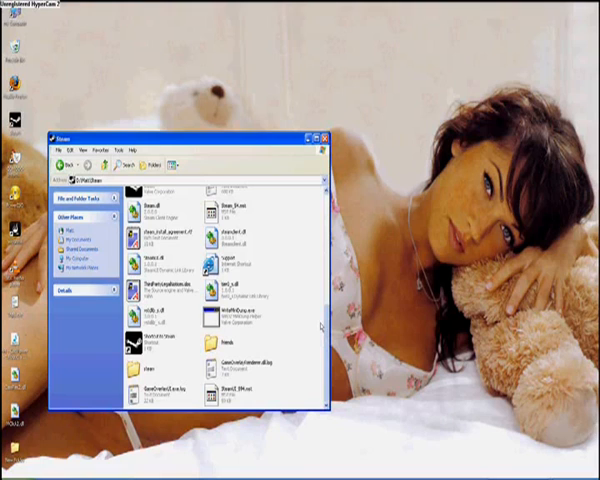
Browse Explorer through steamapps and common into the dawn of war 2 folder
{"action": "scroll", "scroll_direction": "down", "scroll_amount": 3}
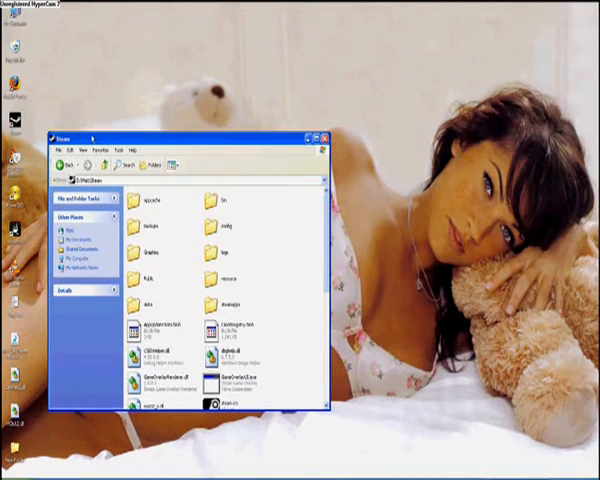
{"action": "mouse_move", "coordinate": [243, 311]}
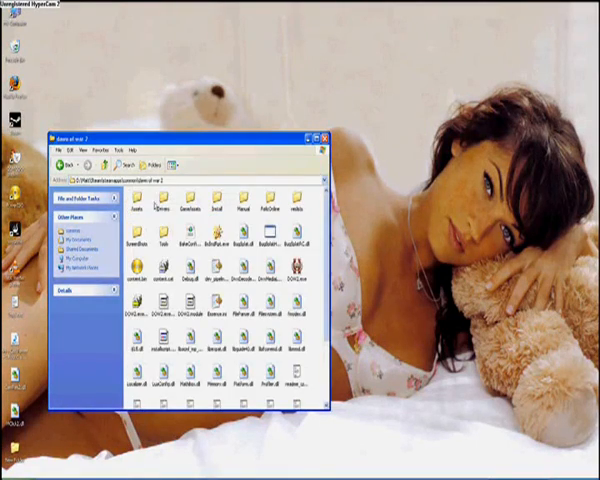
{"action": "scroll", "scroll_direction": "down", "scroll_amount": 3}
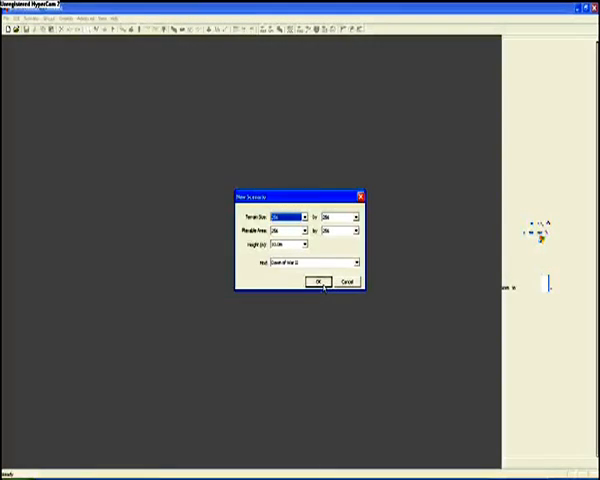
Confirm the new scenario's terrain size, playable area and height settings with OK
{"action": "left_click", "coordinate": [318, 281]}
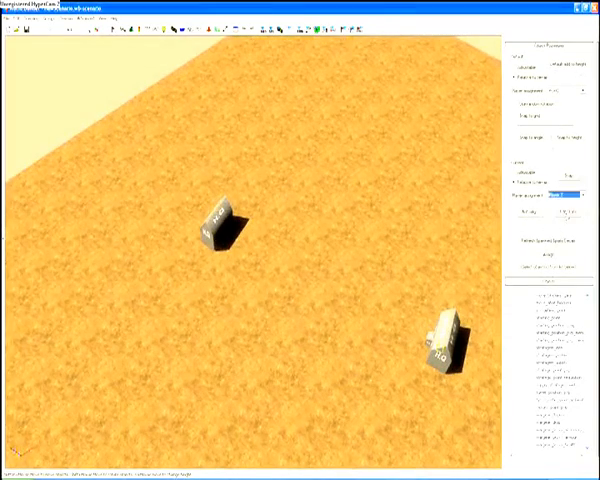
Assign an owning player to the HQ in the properties panel
{"action": "left_click", "coordinate": [570, 198]}
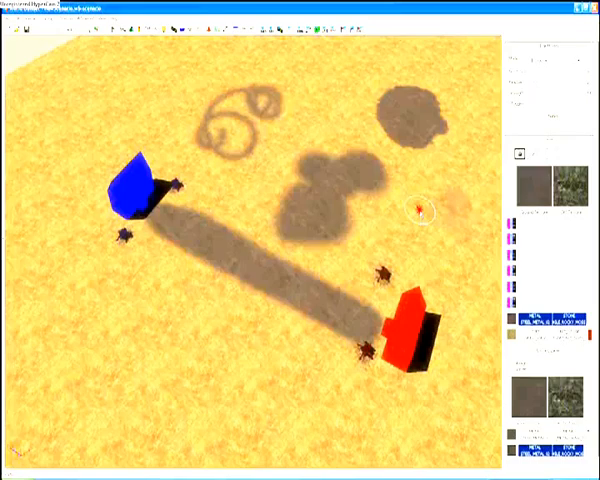
Brush dark texture patches and a swirl between the blue and red HQs
{"action": "left_click", "coordinate": [420, 207]}
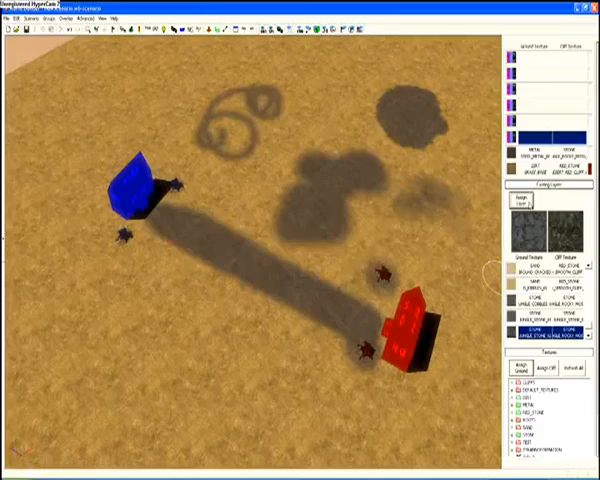
{"action": "left_click", "coordinate": [220, 312]}
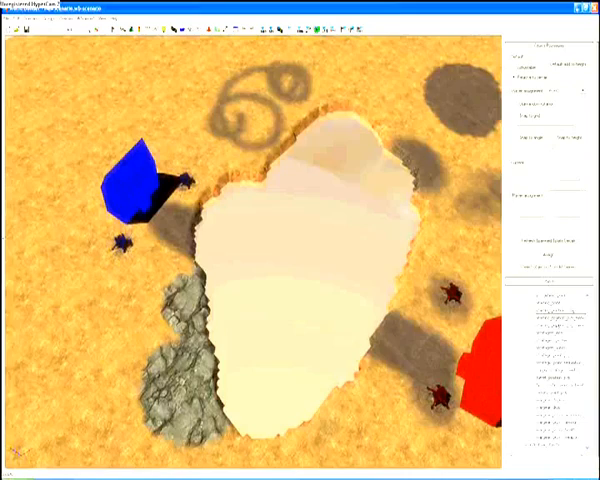
Place a victory point object on the ground beyond the pool
{"action": "left_click", "coordinate": [545, 405]}
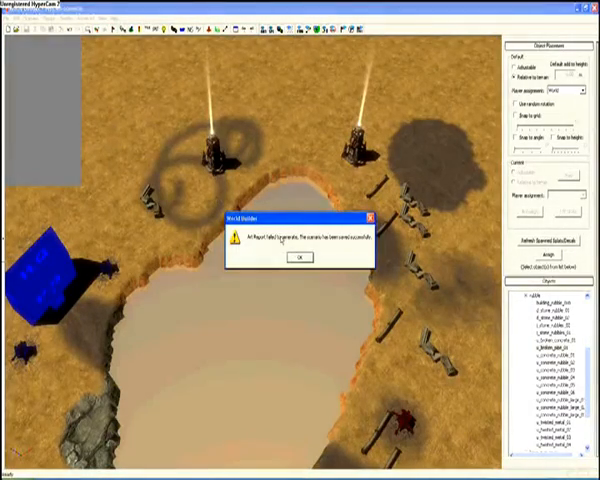
Dismiss the save message reporting the failed art report
{"action": "left_click", "coordinate": [295, 258]}
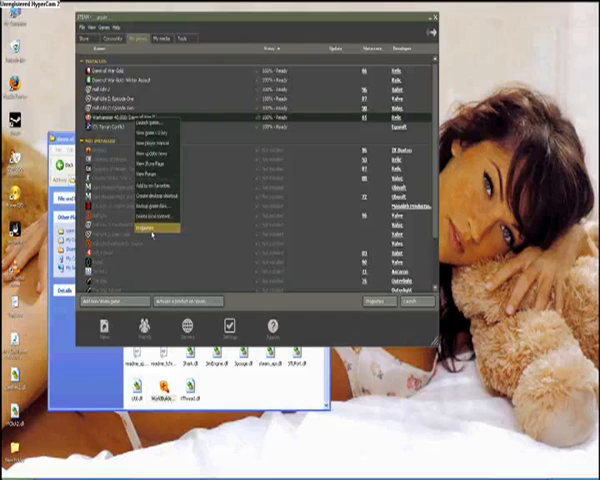
Enter launch options in Dawn of War II's Steam properties and confirm them
{"action": "left_click", "coordinate": [153, 228]}
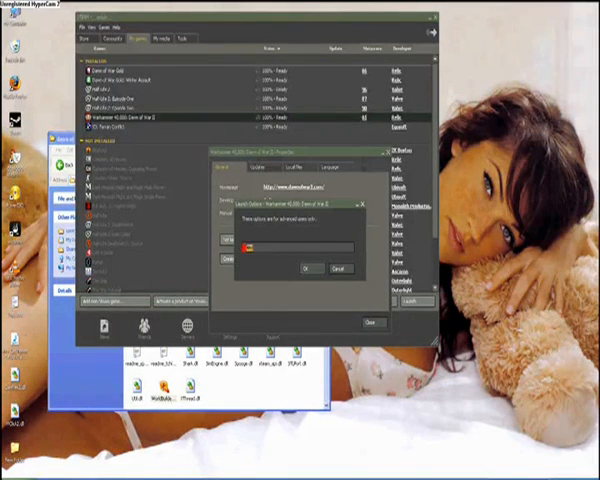
{"action": "left_click", "coordinate": [309, 268]}
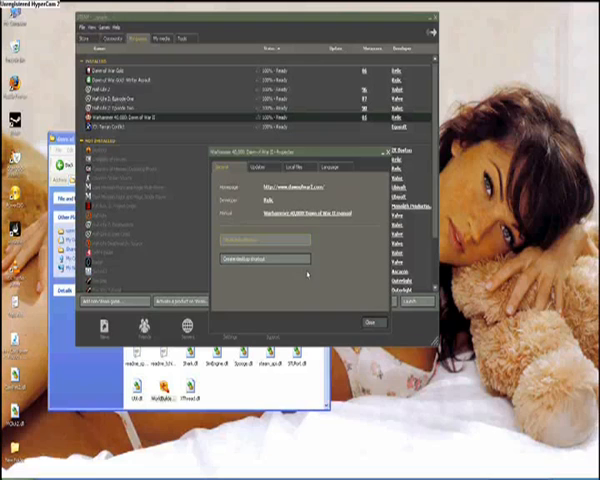